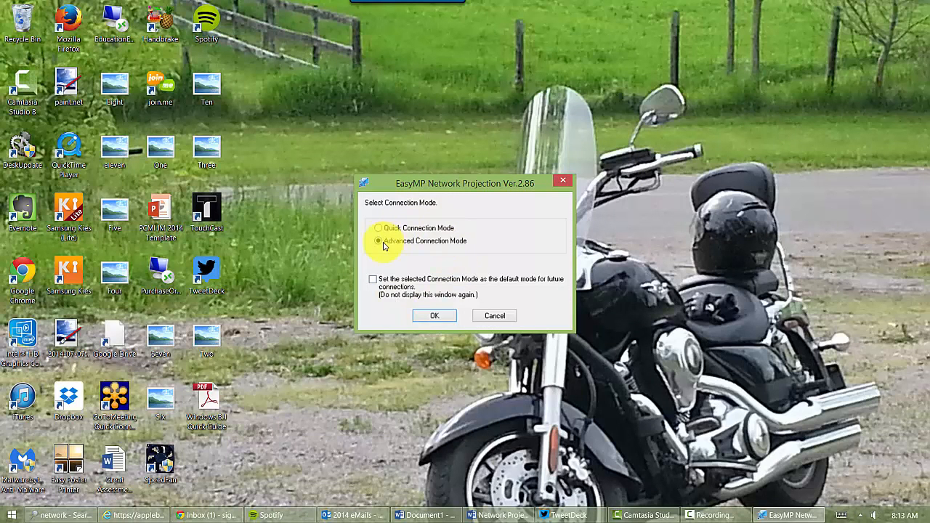
mouse_move(386, 263)
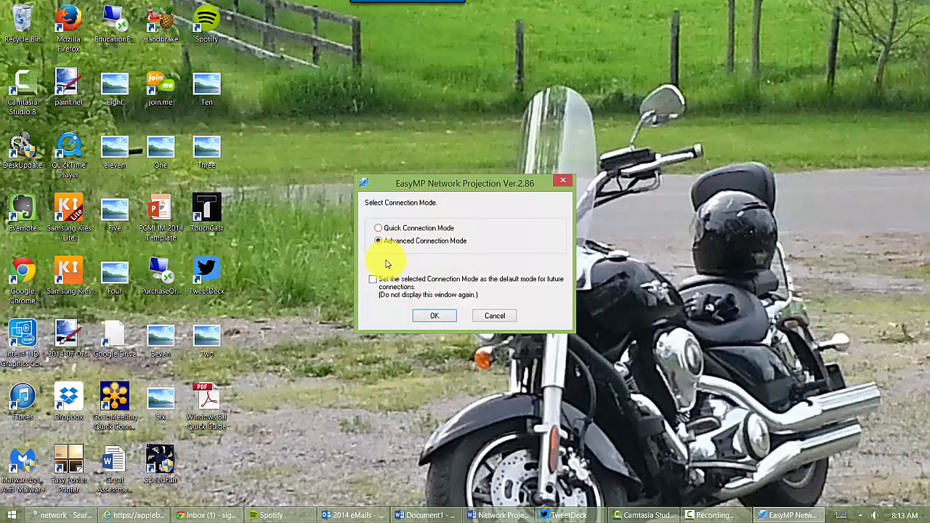
Step: Choose Advanced Connection Mode, set it as the default, and confirm with OK
click(372, 279)
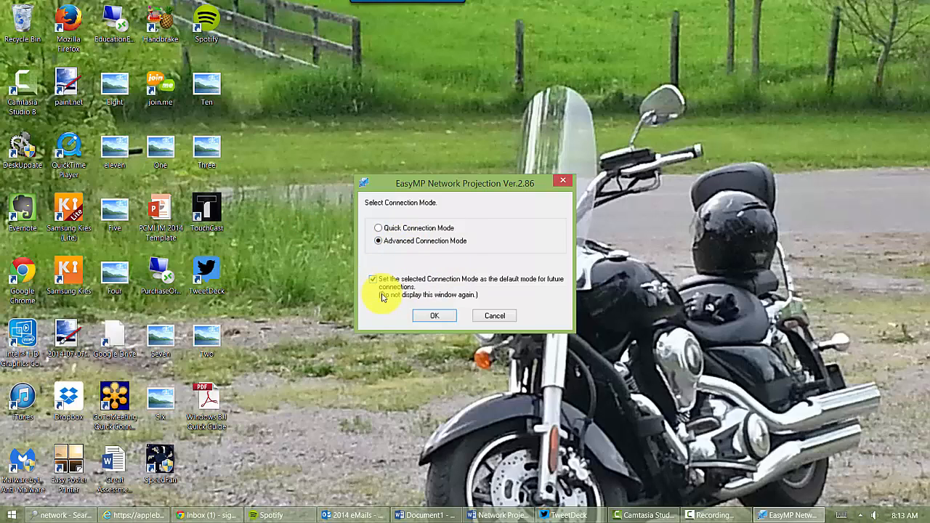
click(434, 315)
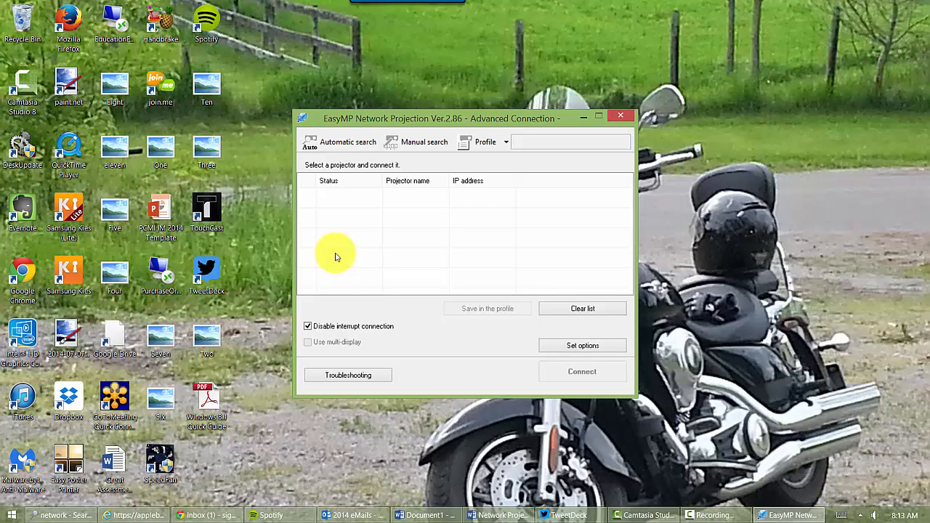
Step: Start a Manual search for a projector by IP address or name
click(425, 142)
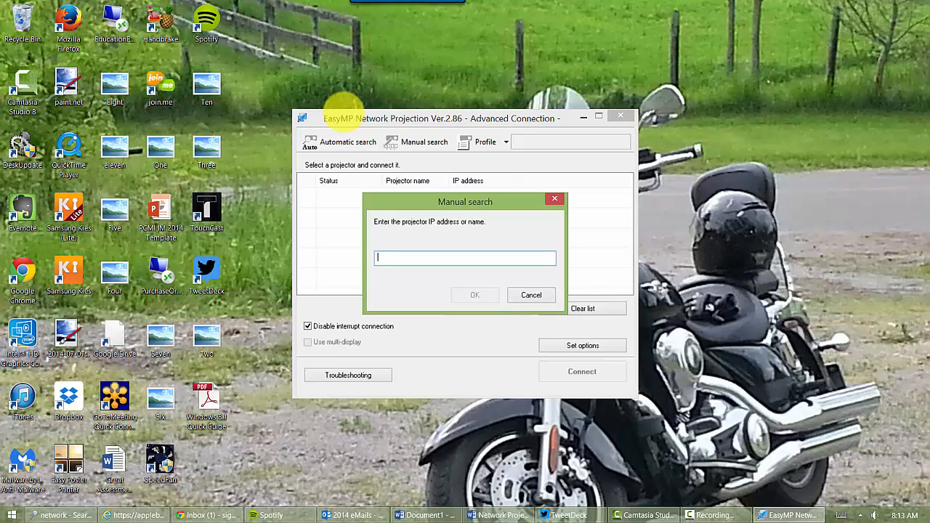
Step: Search for the projector at 10.10.140.92 and tick MB301 for connection
text(10.10.140.92)
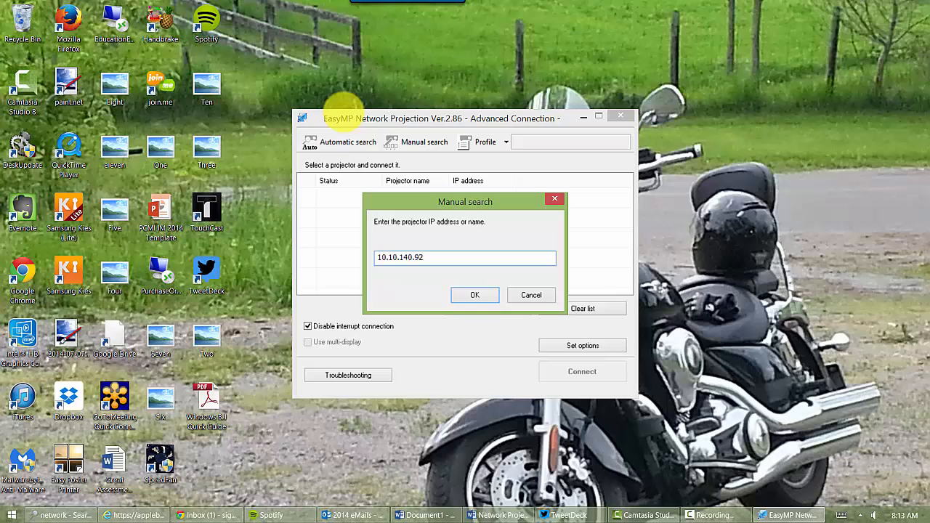
click(474, 295)
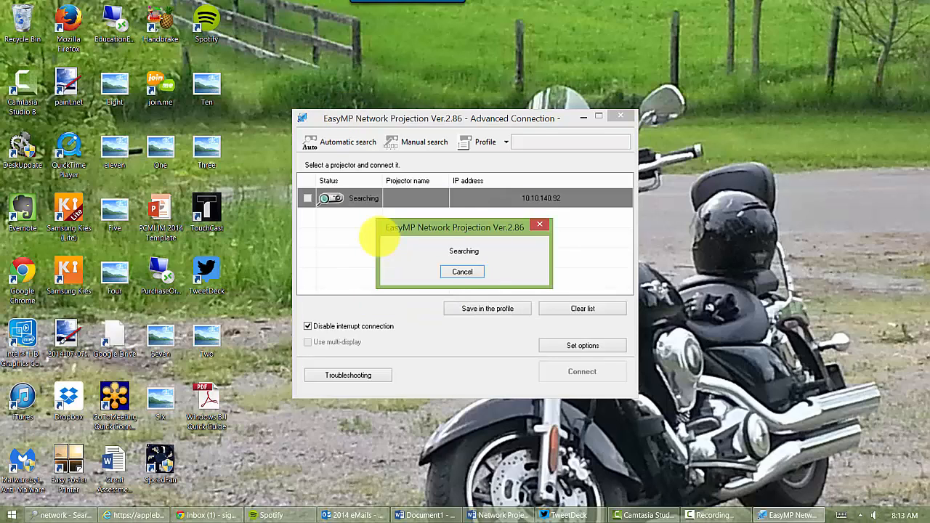
click(463, 271)
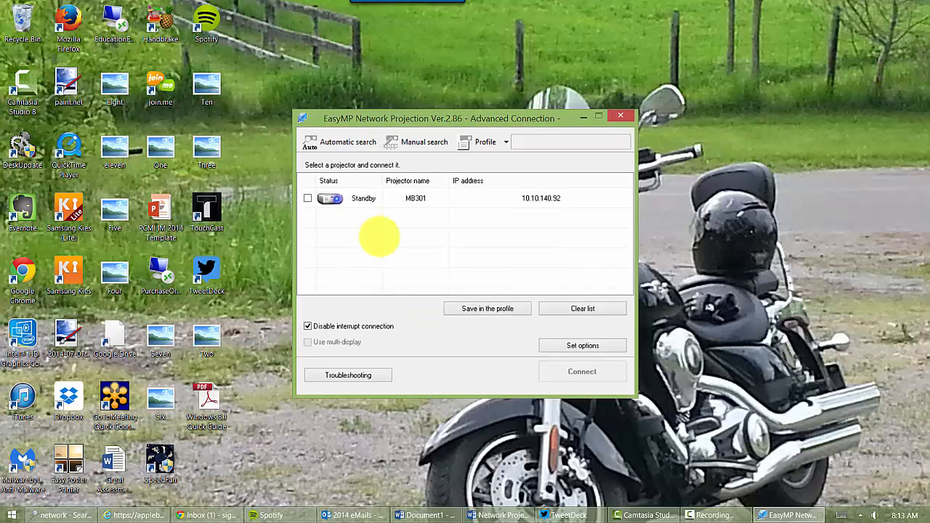
click(308, 197)
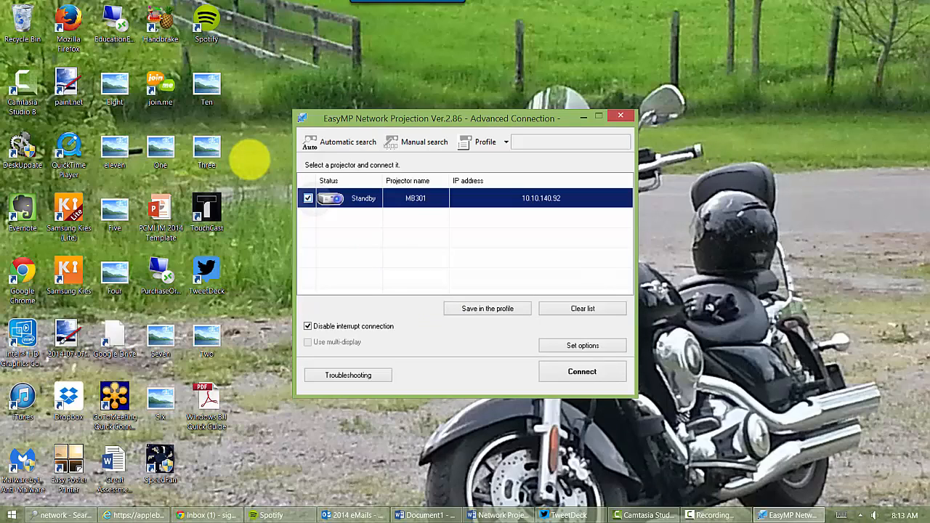